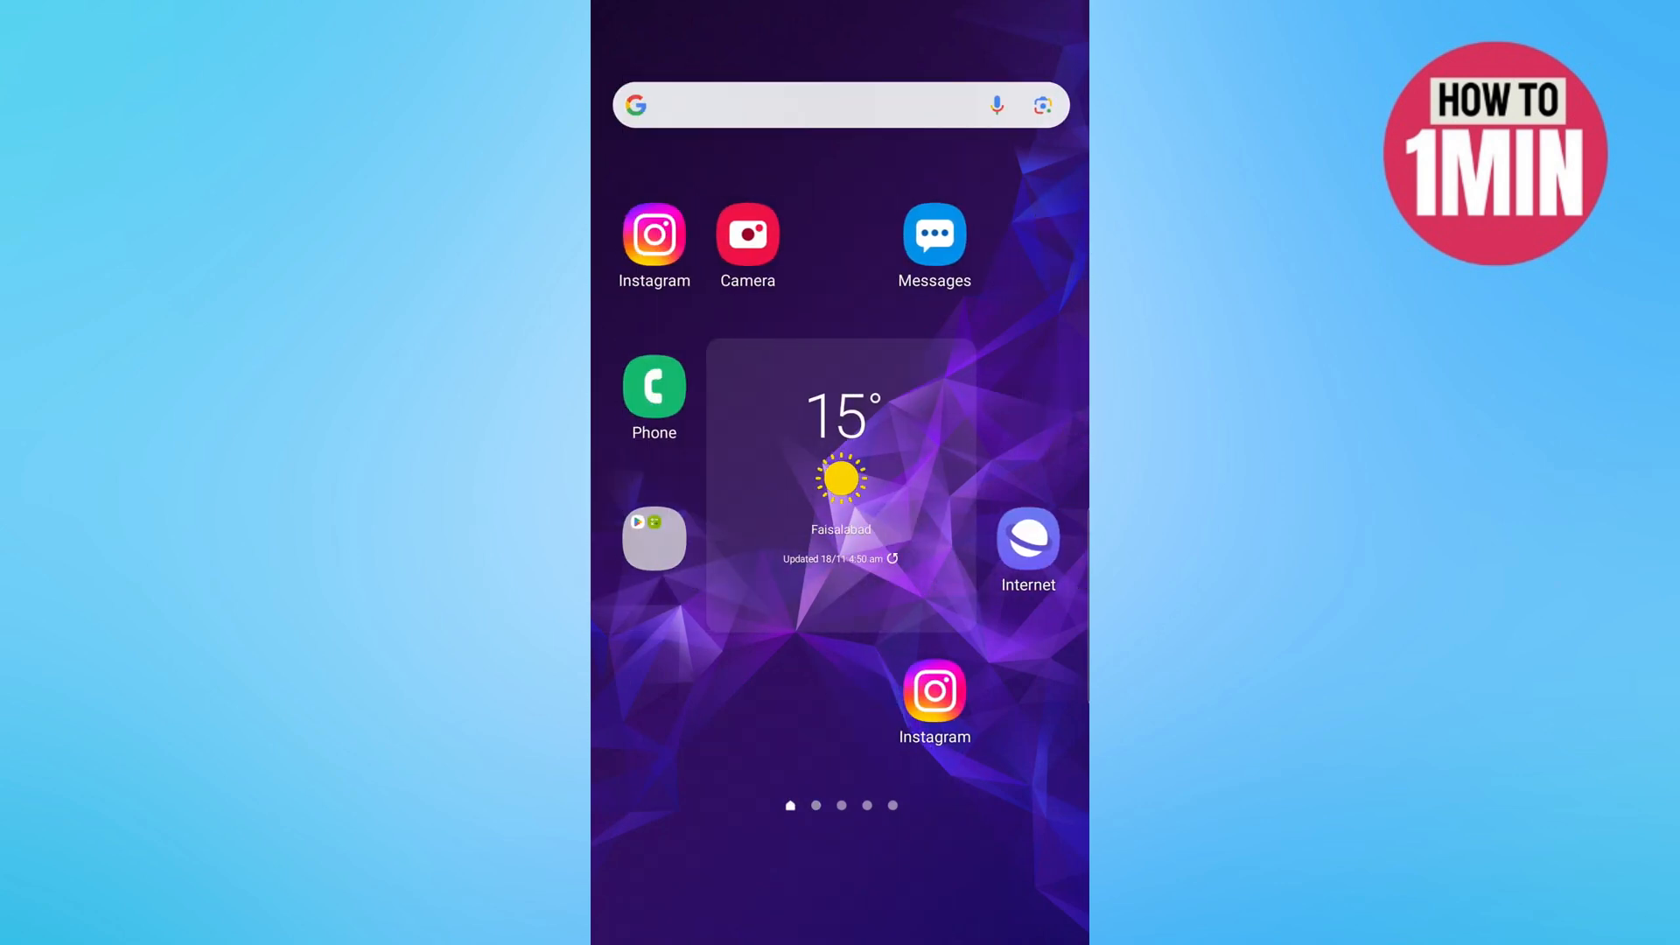
Swipe up on the home screen to reveal the app drawer with all installed apps
scroll(up, 3)
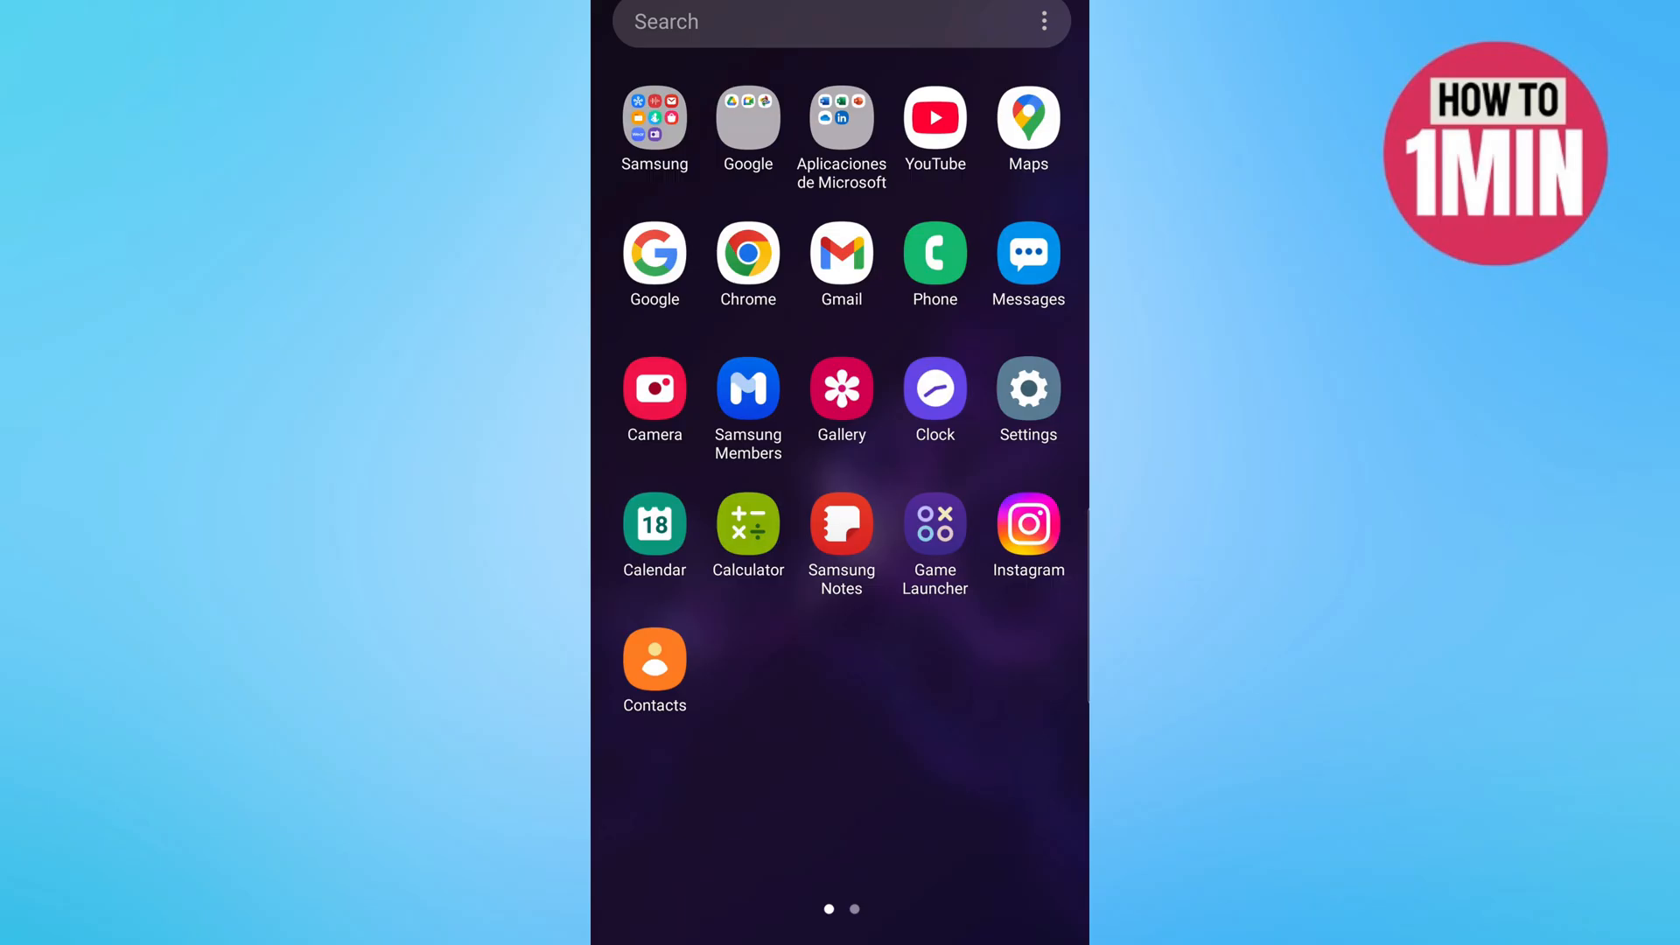
View Software update's last update details (3 June 2024, patch 1 May 2020), then go back
click(936, 389)
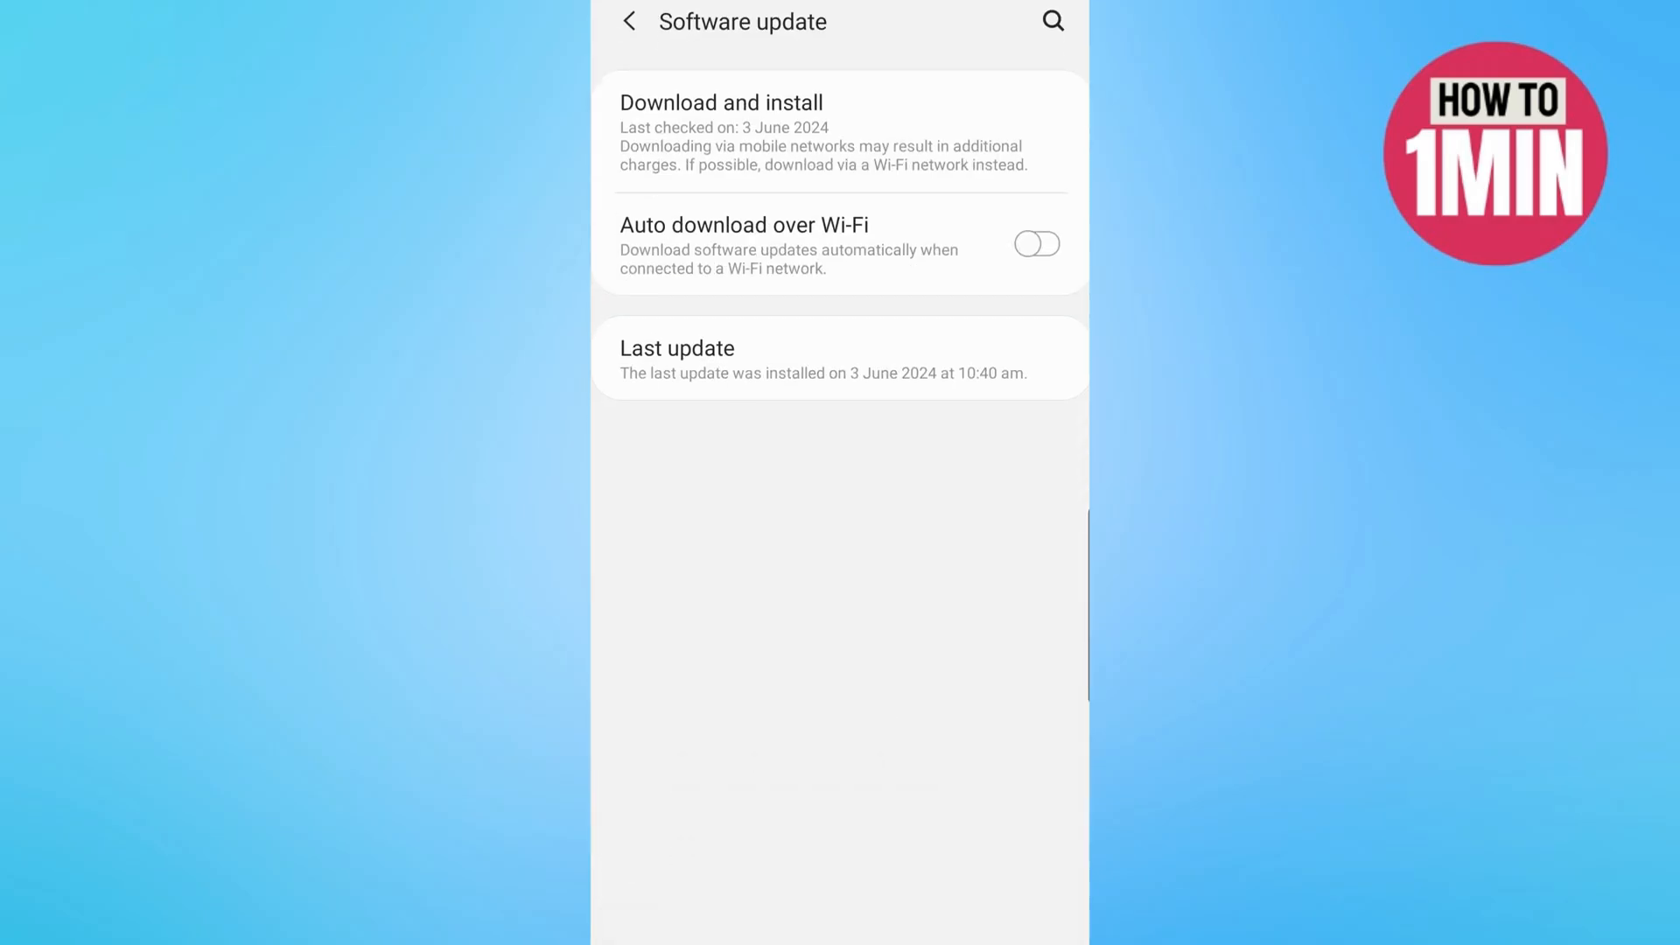
click(839, 358)
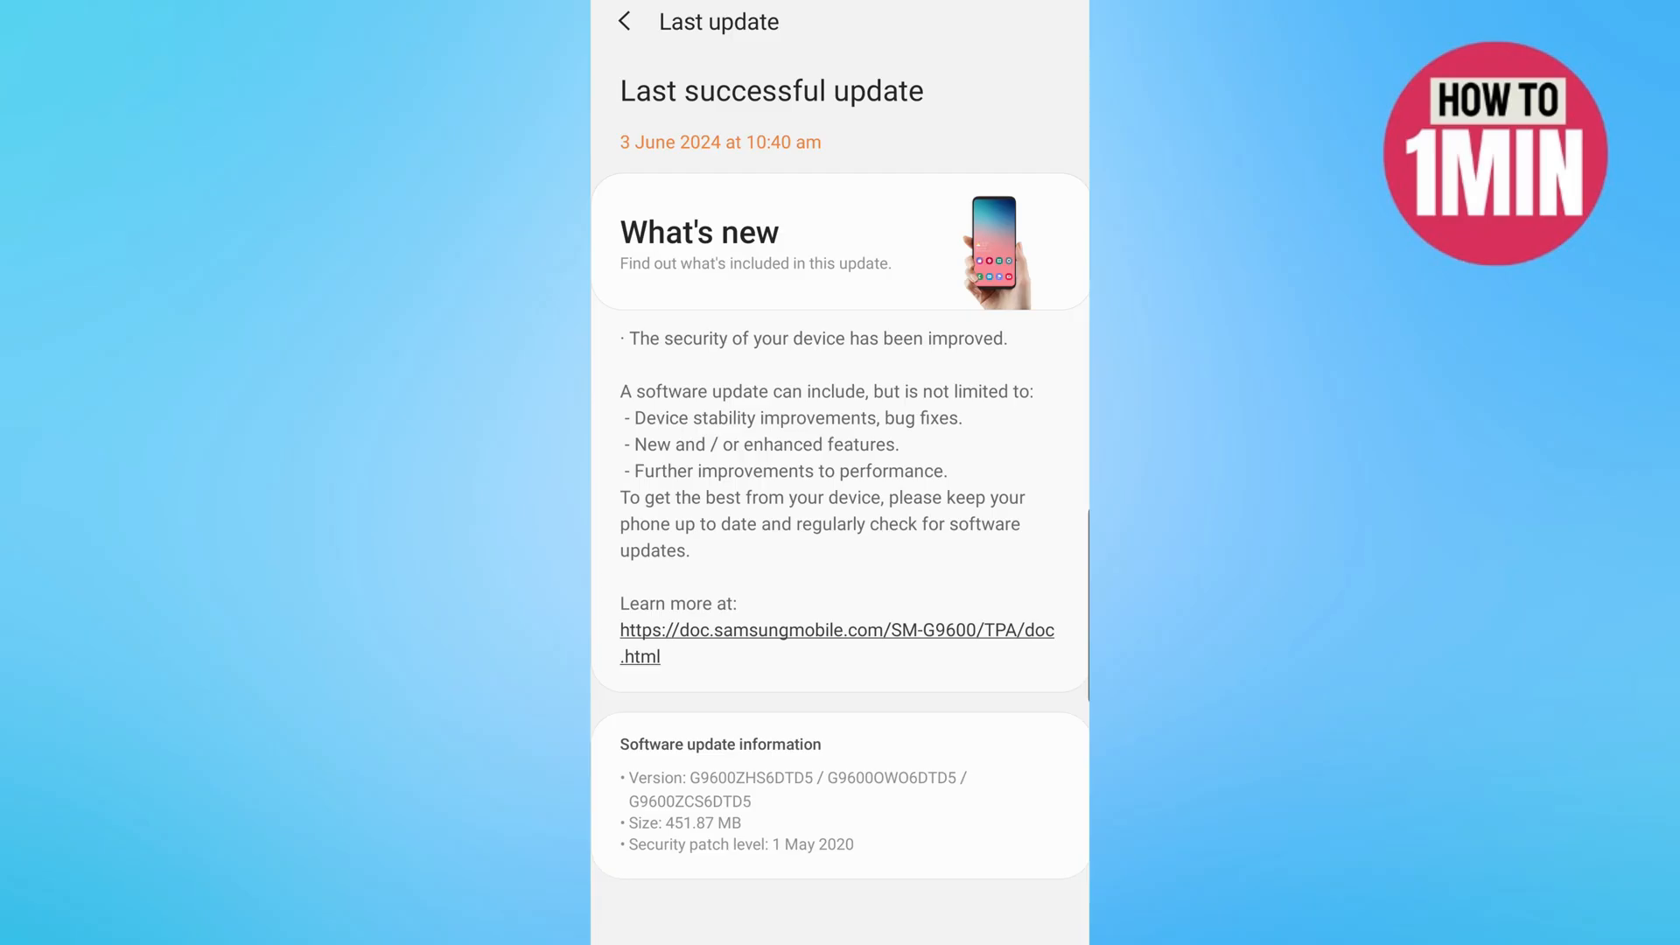
click(624, 21)
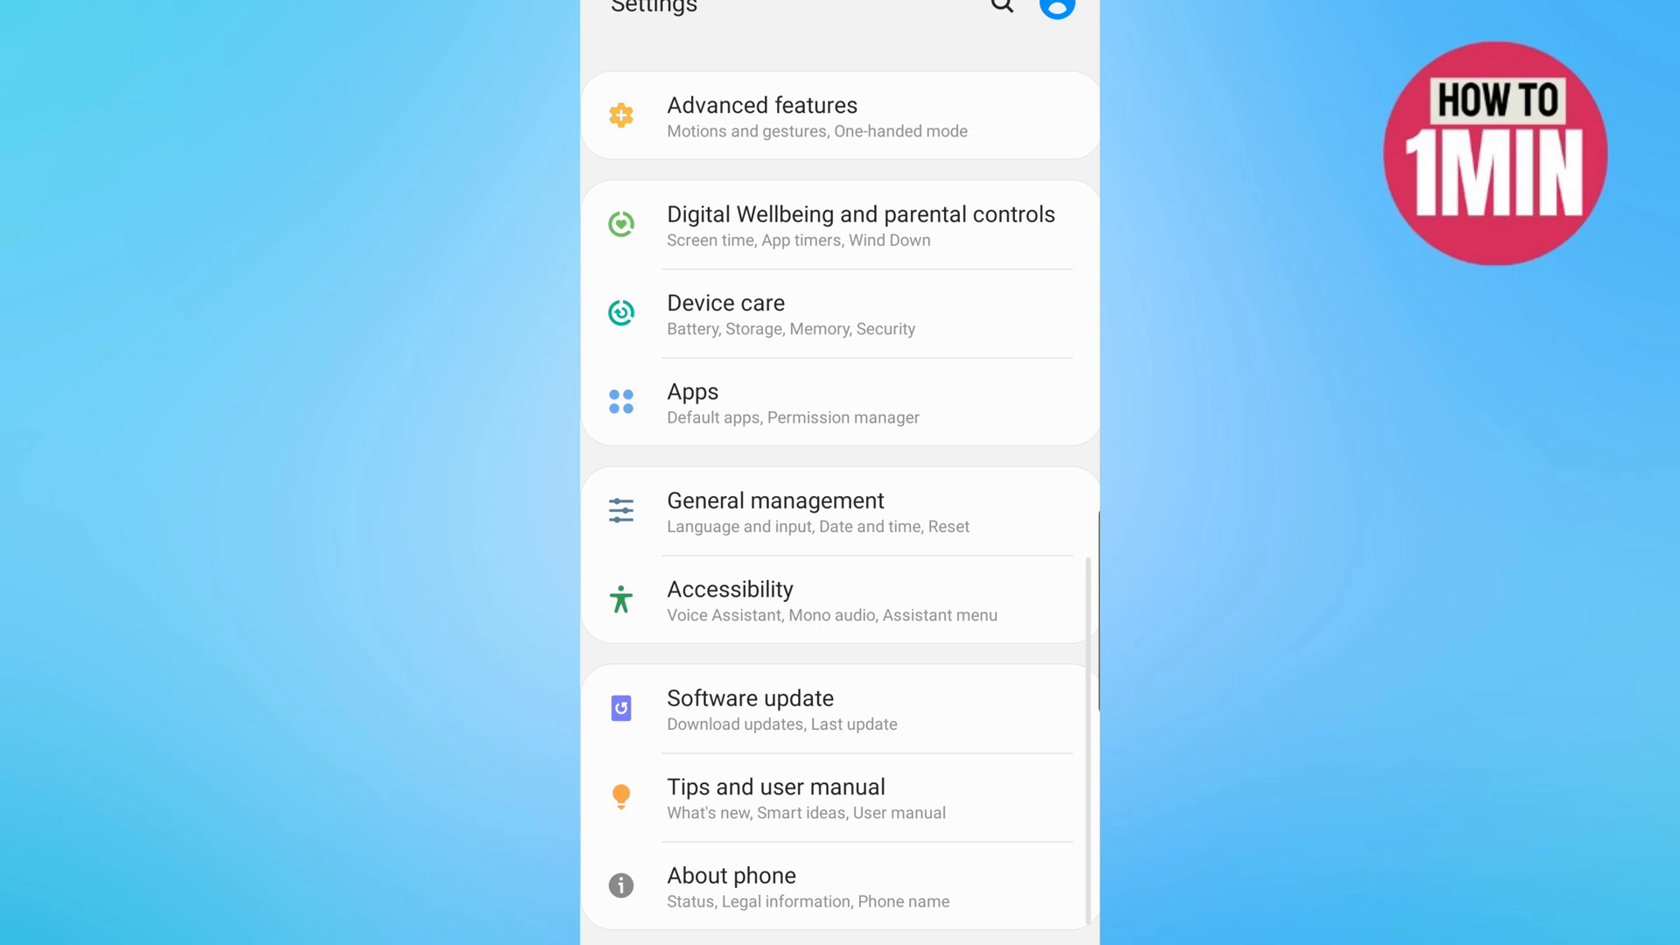
Search Settings and choose the recent search 'Country or region'
click(999, 8)
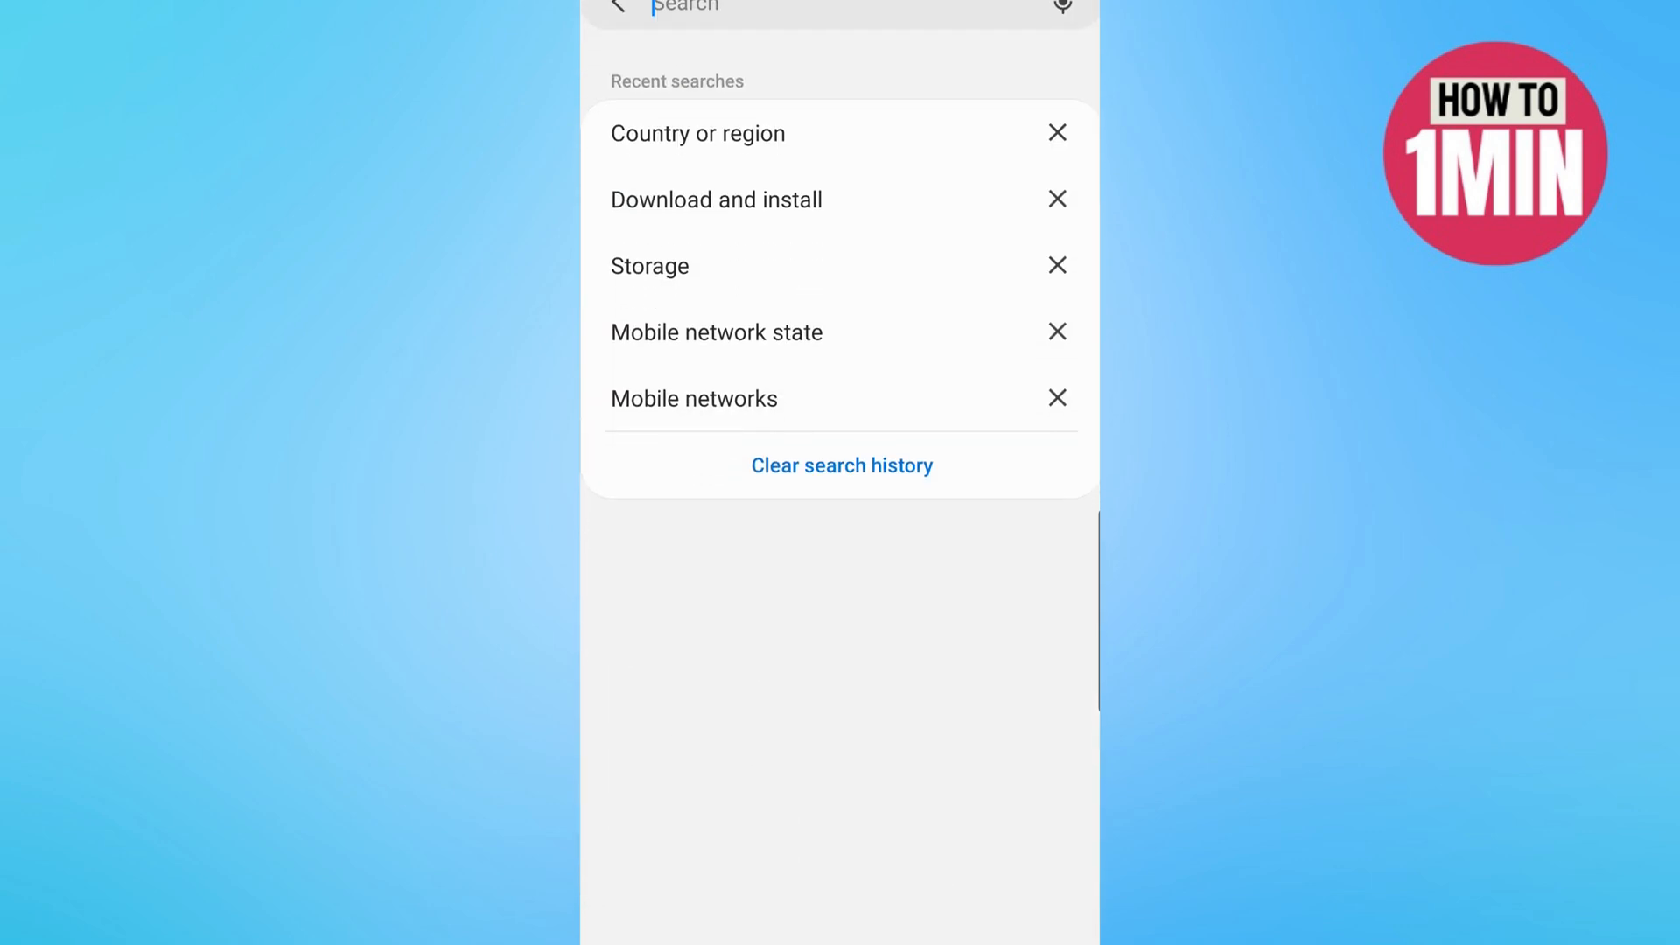
click(619, 28)
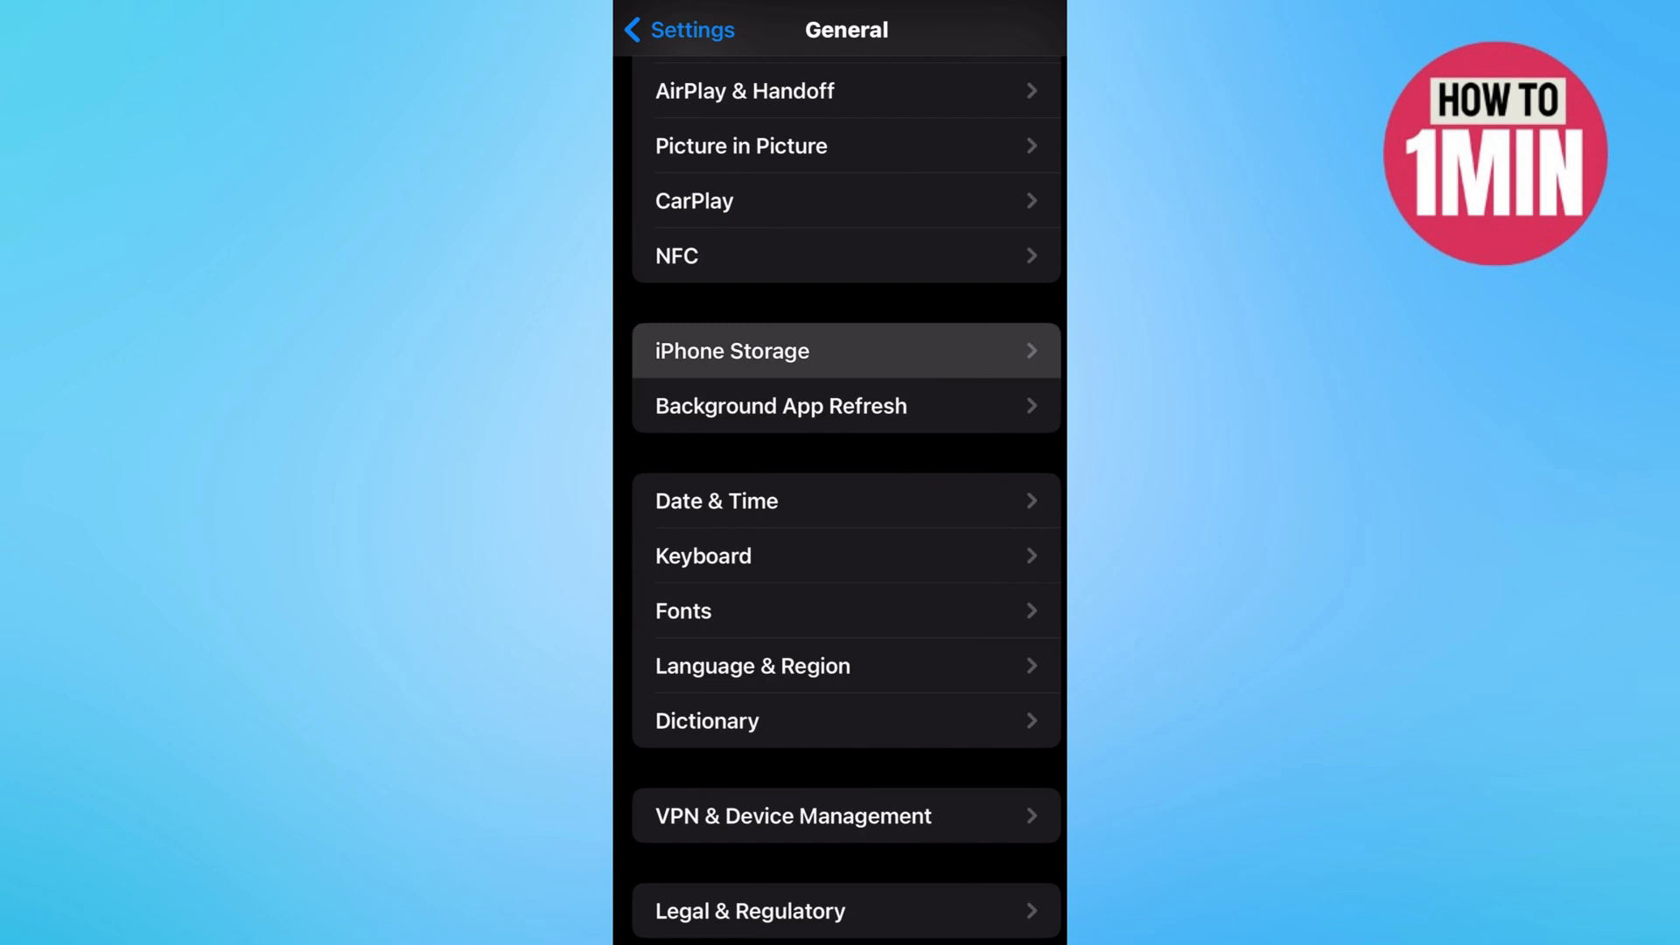
Open iPhone Storage in General settings, showing 230.8 GB of 256 GB used
click(845, 350)
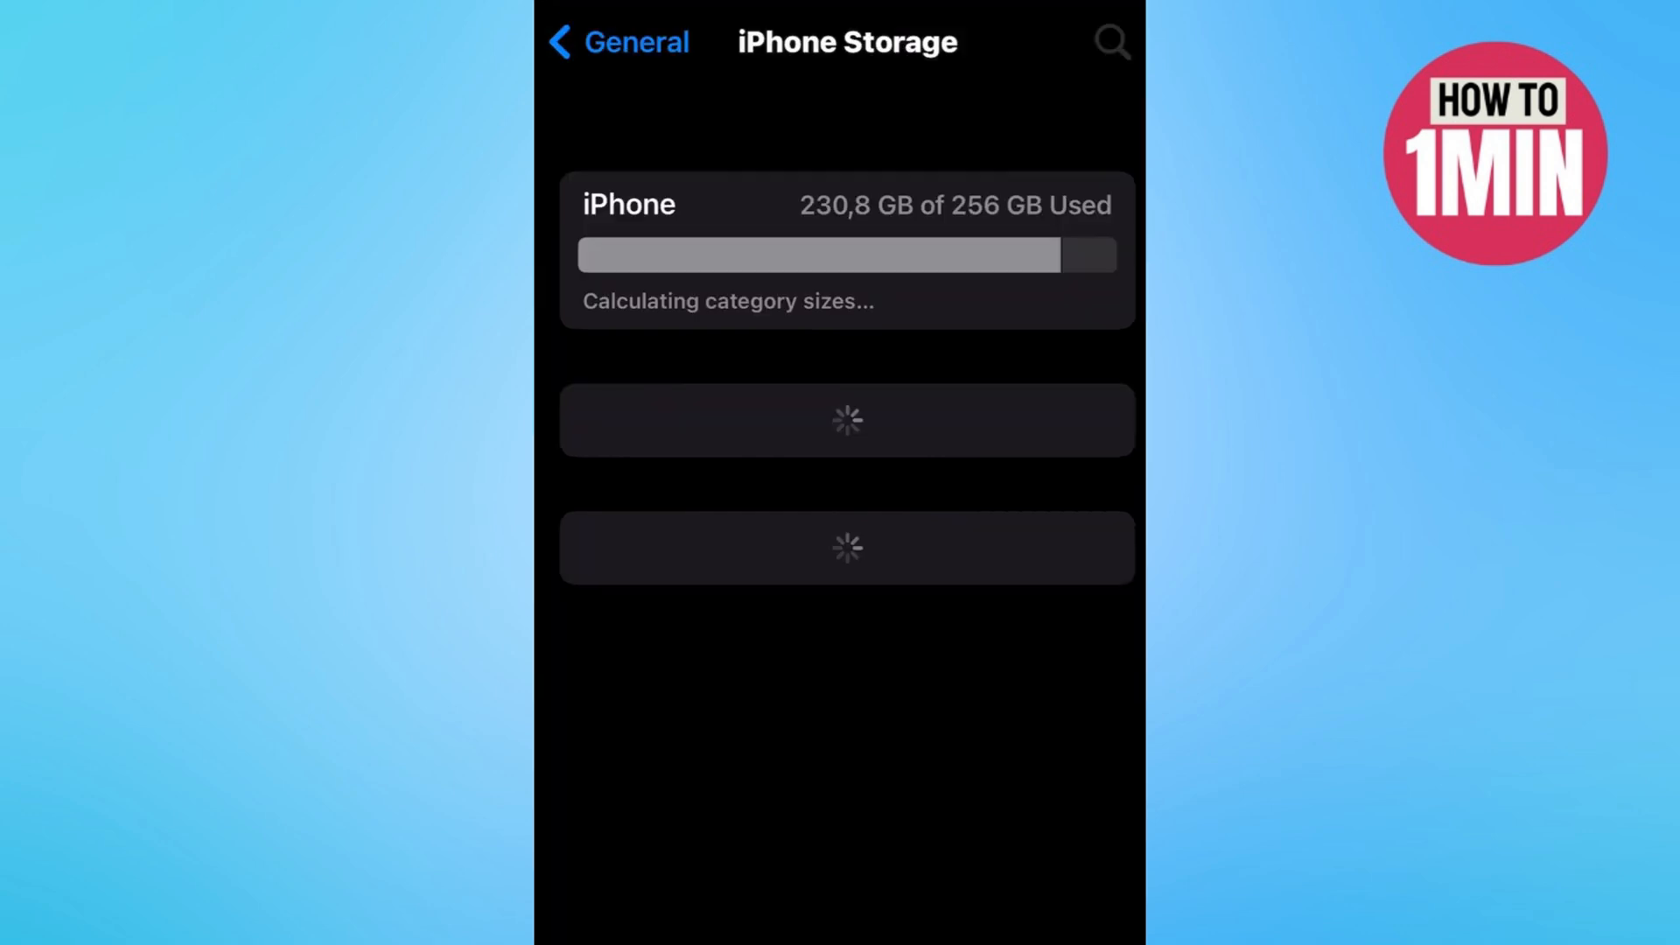